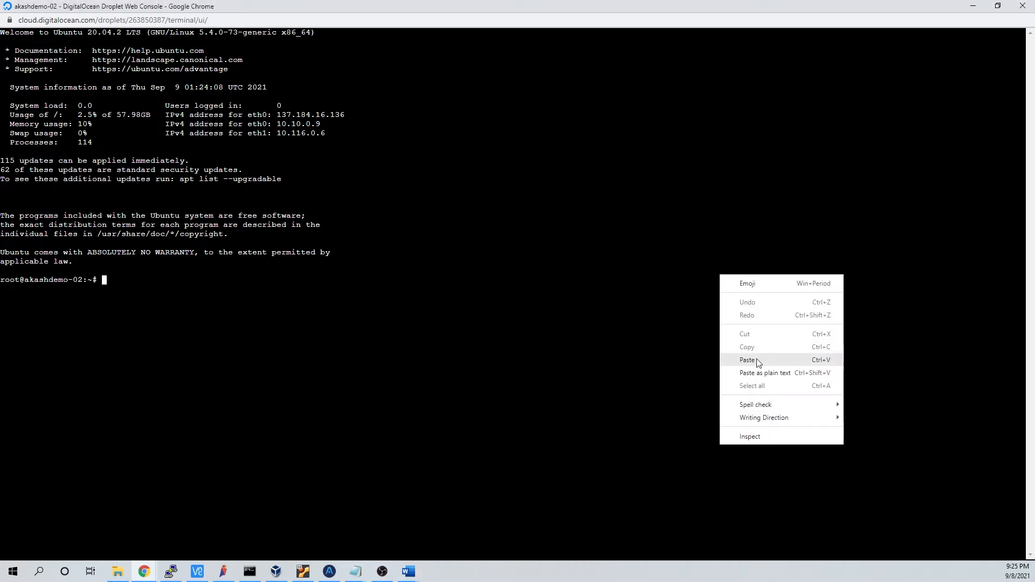
Step: Run the swapoff, br_netfilter modules-load, sysctl, containerd 1.5.5 and CNI plugin commands
click(747, 360)
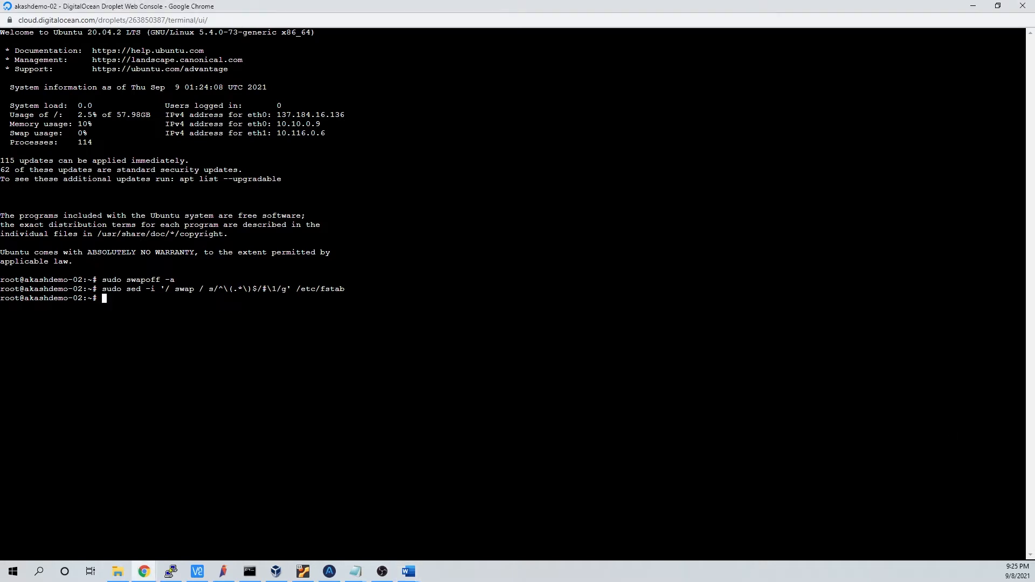
text(cat <<EOF | tee /etc/modules-load.d/k8s.conf)
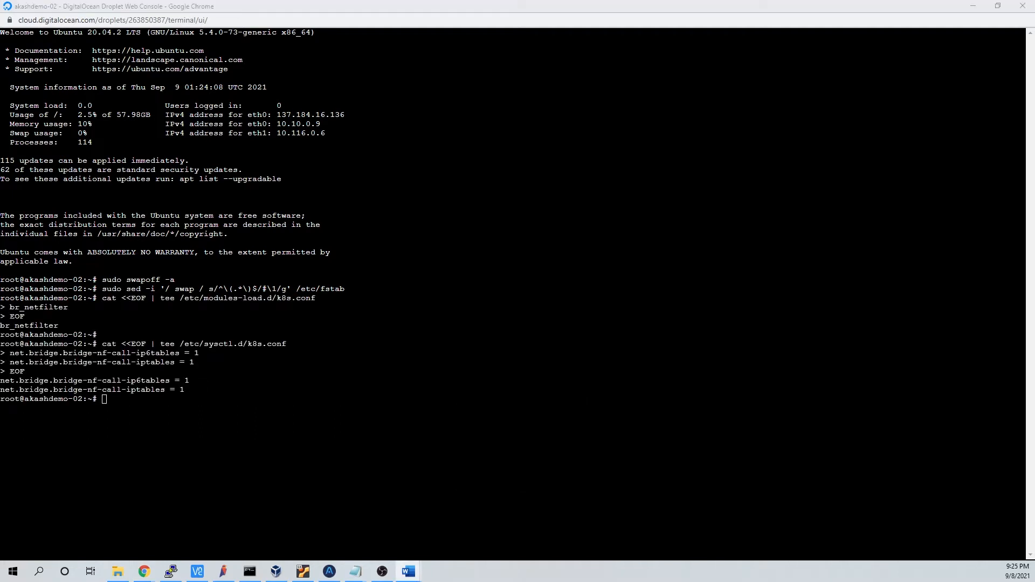
mouse_move(1006, 403)
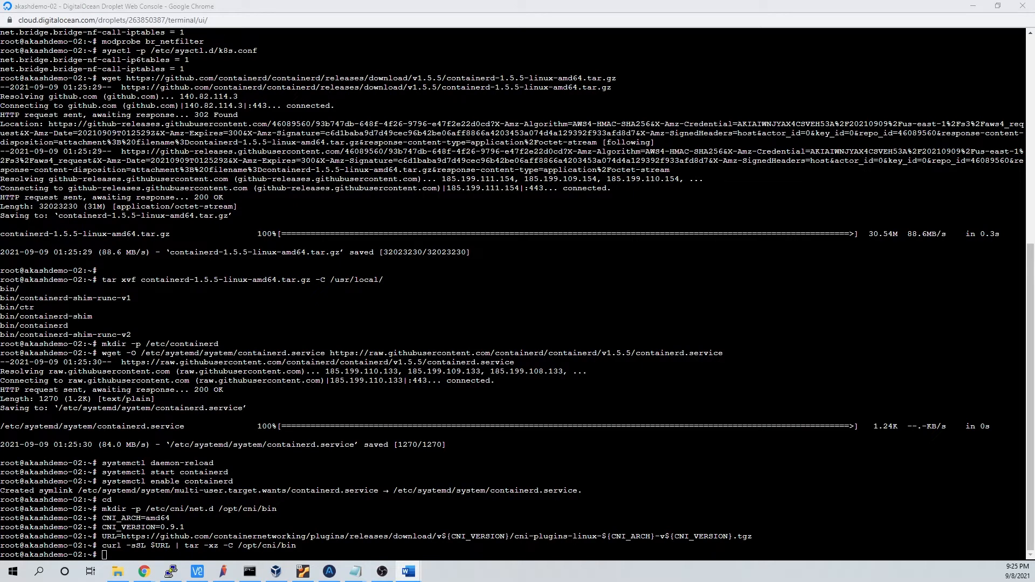
Step: Install crictl v1.21.0, create /etc/crictl.yaml, and add the gVisor apt key and repository
right_click(847, 313)
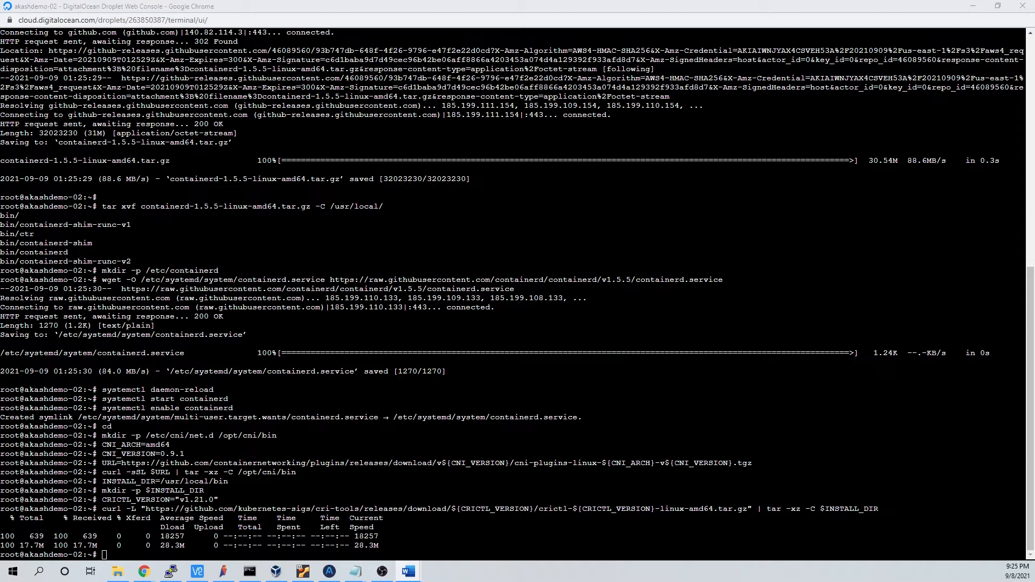
text(nano /etc/crictl.yaml)
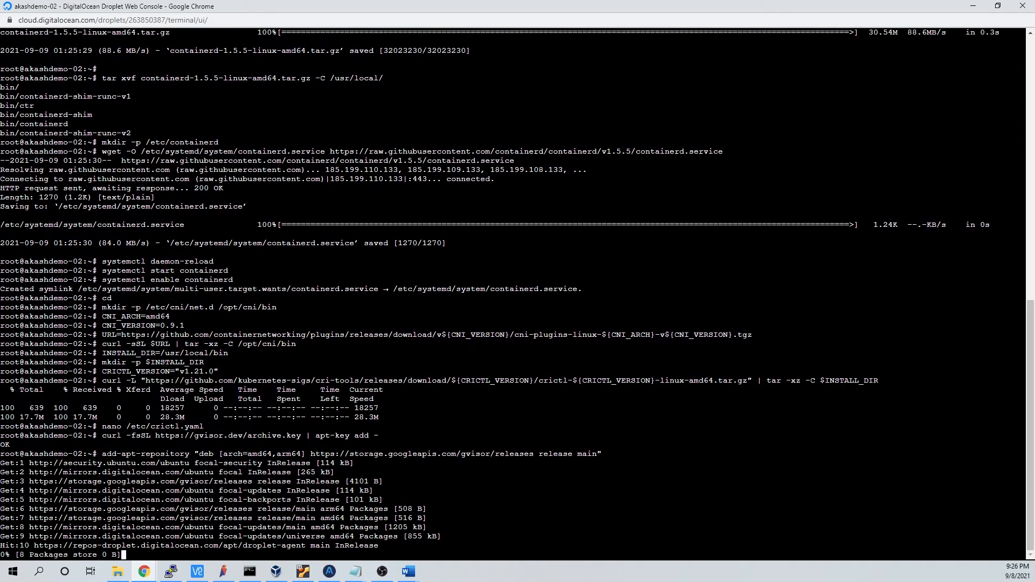
Step: Fill /etc/containerd/config.toml with a version 2 config defining runc and runsc runtimes
scroll(down, 3)
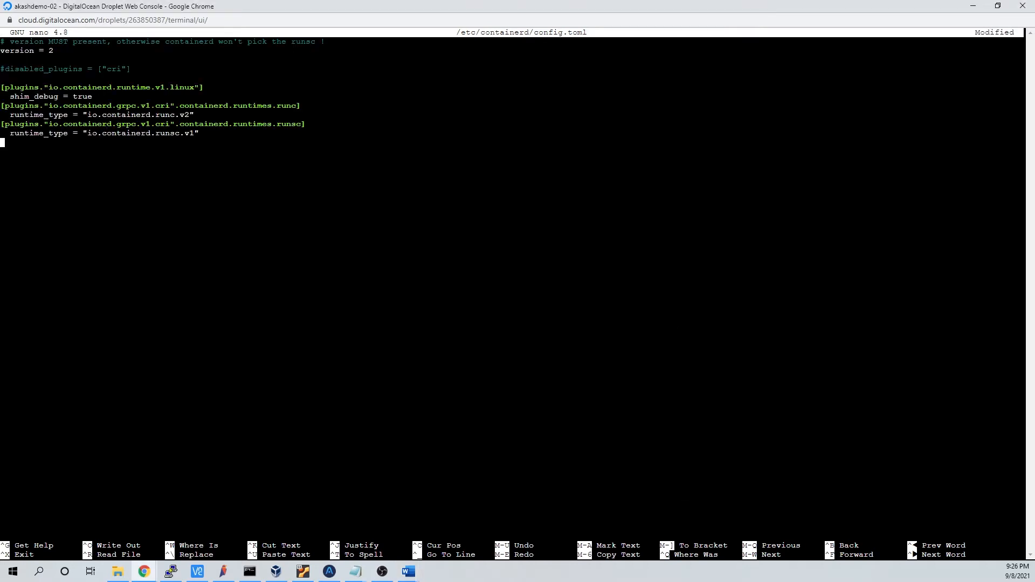
Step: Save config.toml, set up kubelet, install socat and conntrack, write kubeadm-config.yaml, open sysctl.conf
key(ctrl+o)
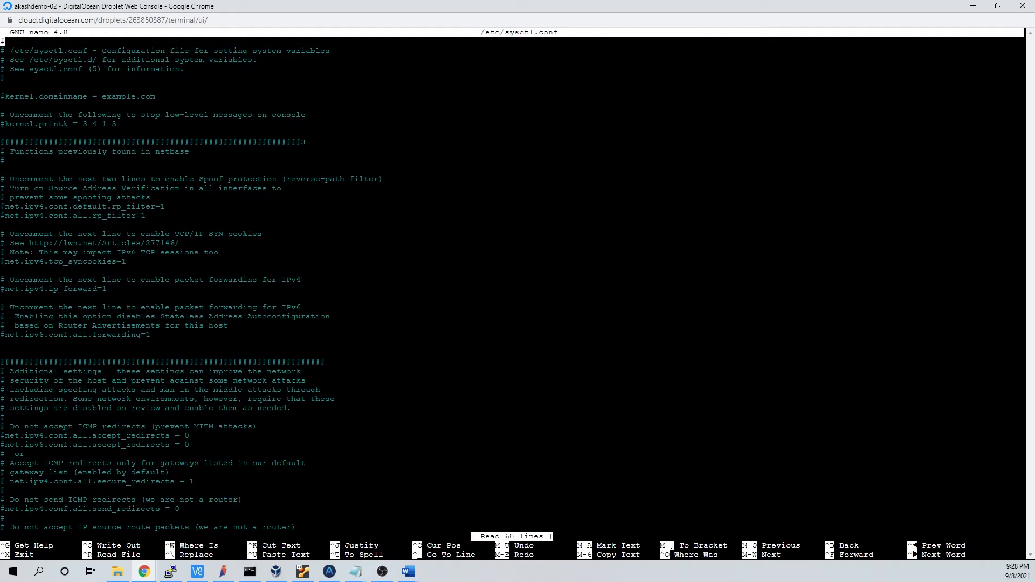
Step: Add net.ipv4.ip_forward = 1 to /etc/sysctl.conf, save it, and apply with sysctl -w
scroll(down, 3)
text(net.ipv4.ip_forward = 1)
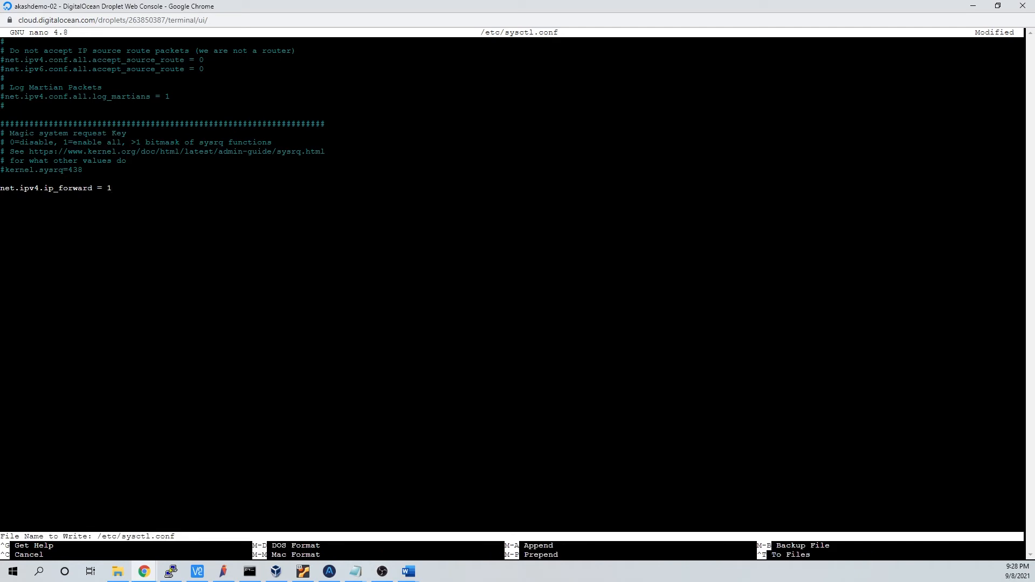
key(Enter)
text(sysctl -w net.ipv4.ip_forward=1)
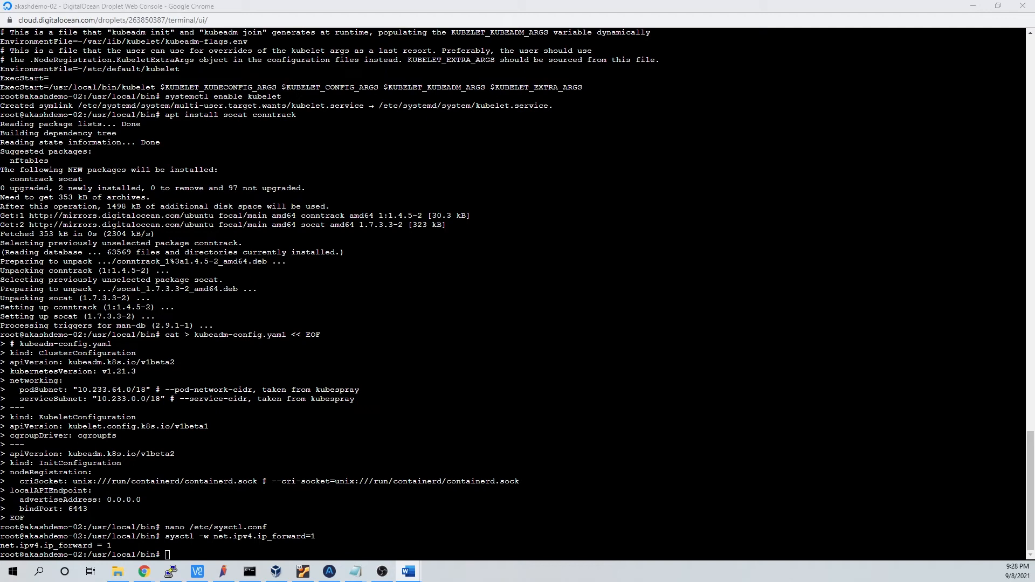
right_click(554, 413)
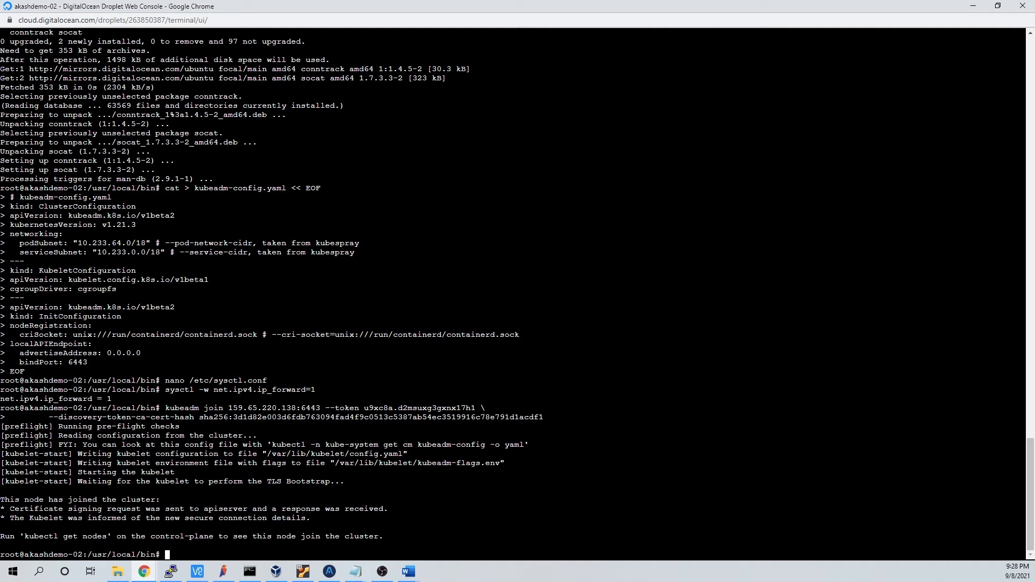
Step: Run the kubeadm join command with its token and CA hash, then minimize the browser
right_click(58, 536)
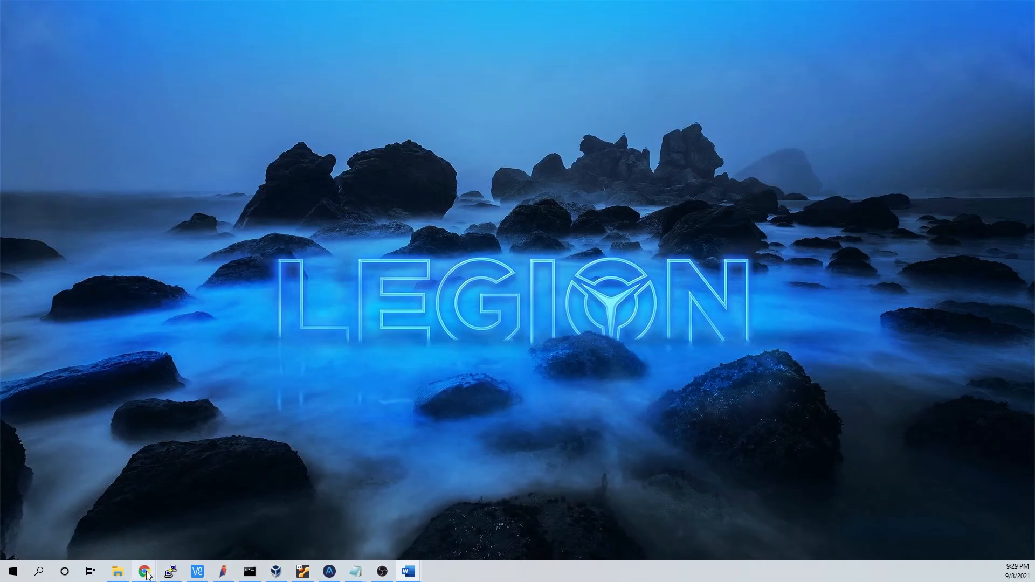
Step: Maximize the first droplet's console and stop the provider log once it shows two nodes
click(143, 571)
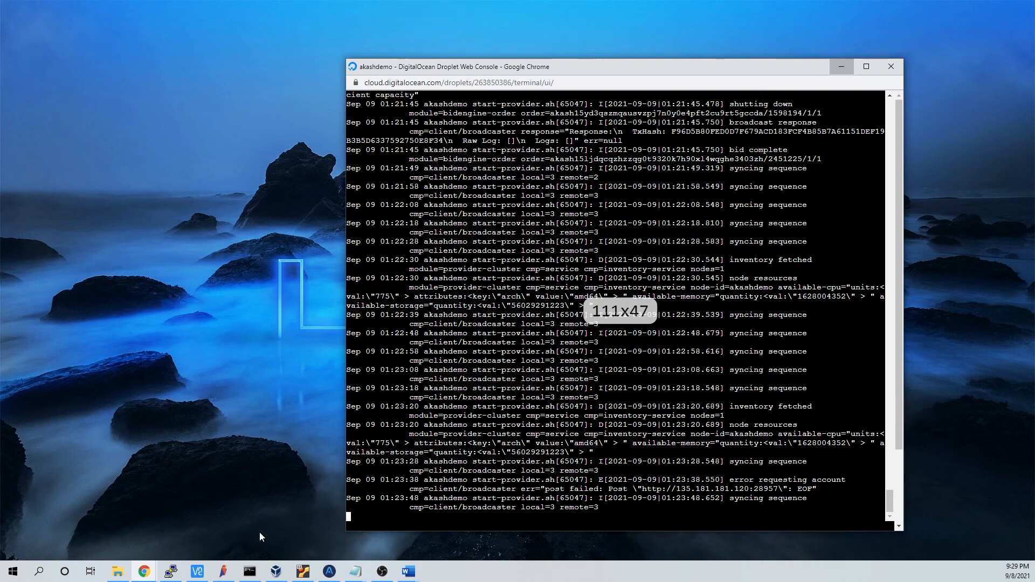
click(866, 66)
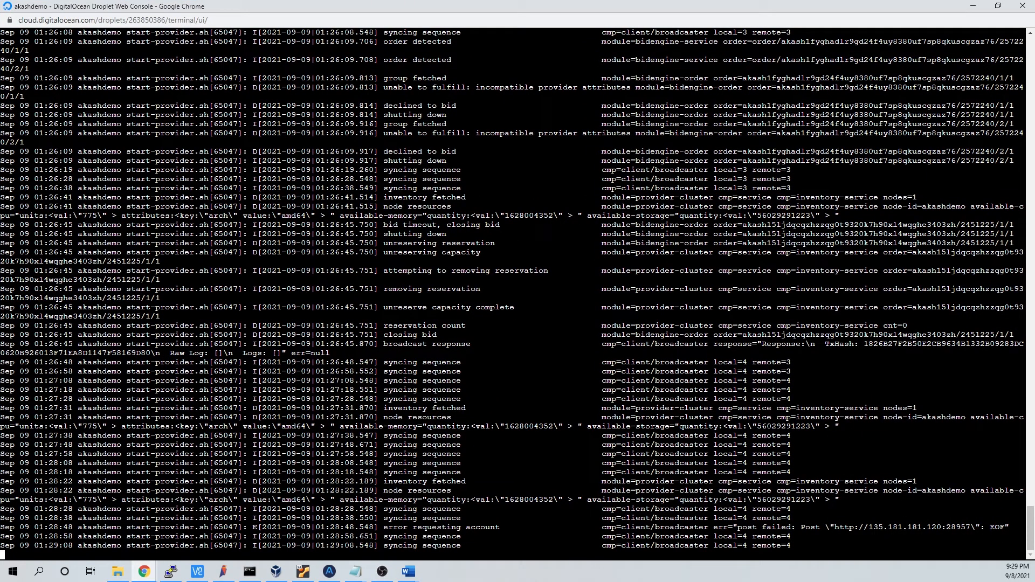
scroll(down, 3)
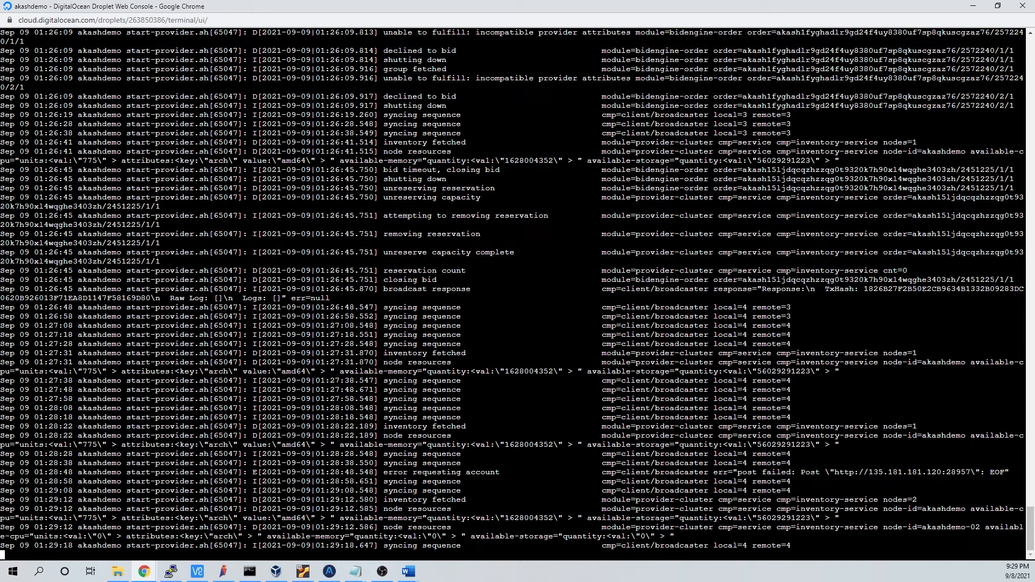
key(ctrl+c)
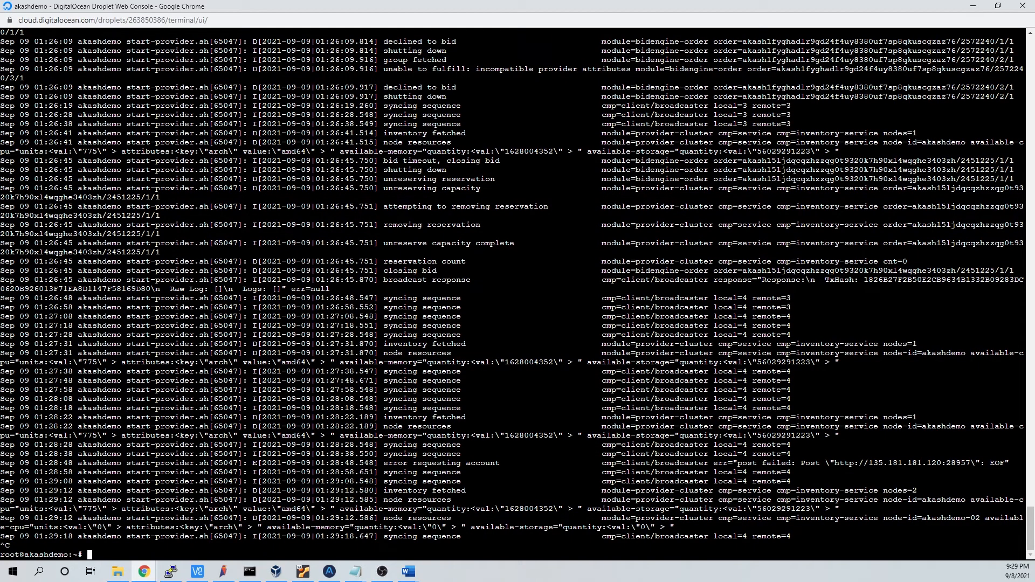
Step: Run kubectl get nodes to confirm akashdemo and akashdemo-02 are Ready, then refollow the log
text(kubectl get nodes)
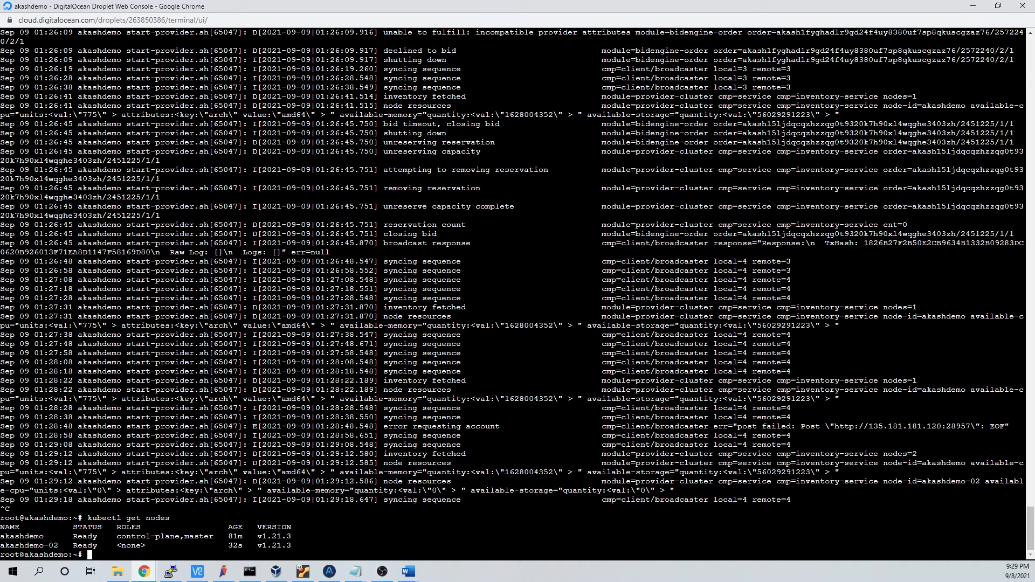
mouse_move(142, 571)
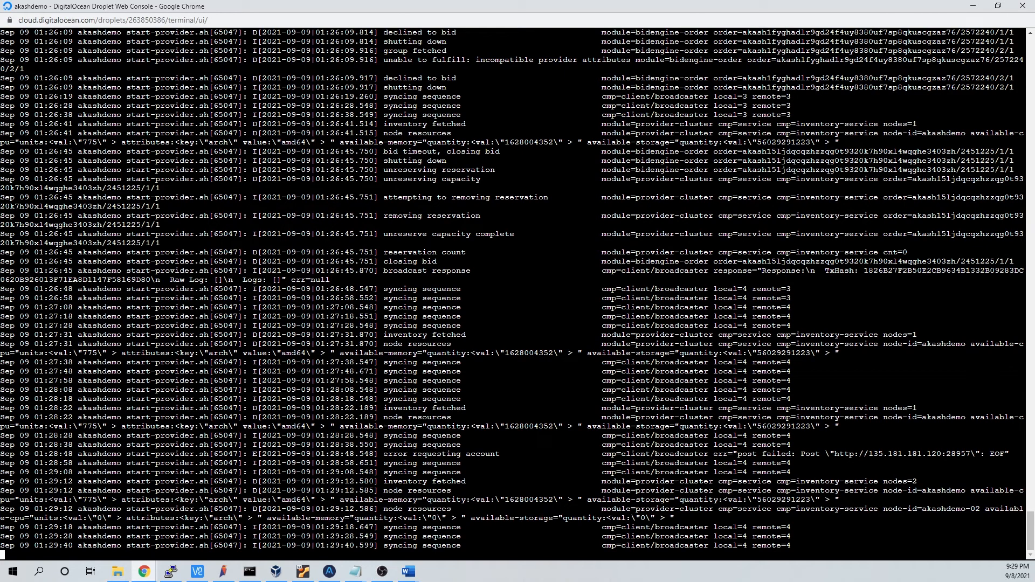
Step: Check the log for nodes=2 and akashdemo-02's CPU, memory and storage, then stop it
scroll(down, 3)
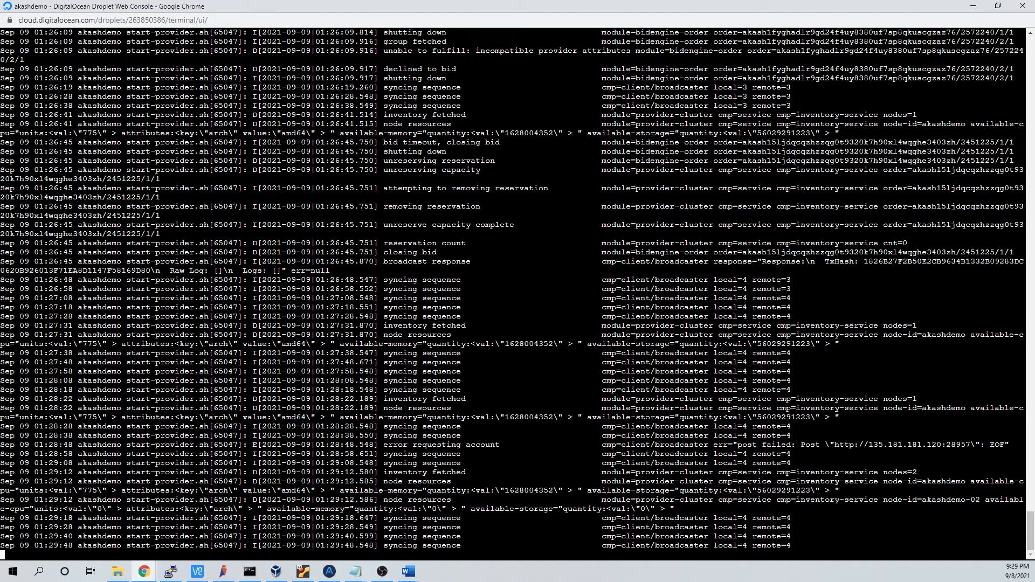
double_click(905, 472)
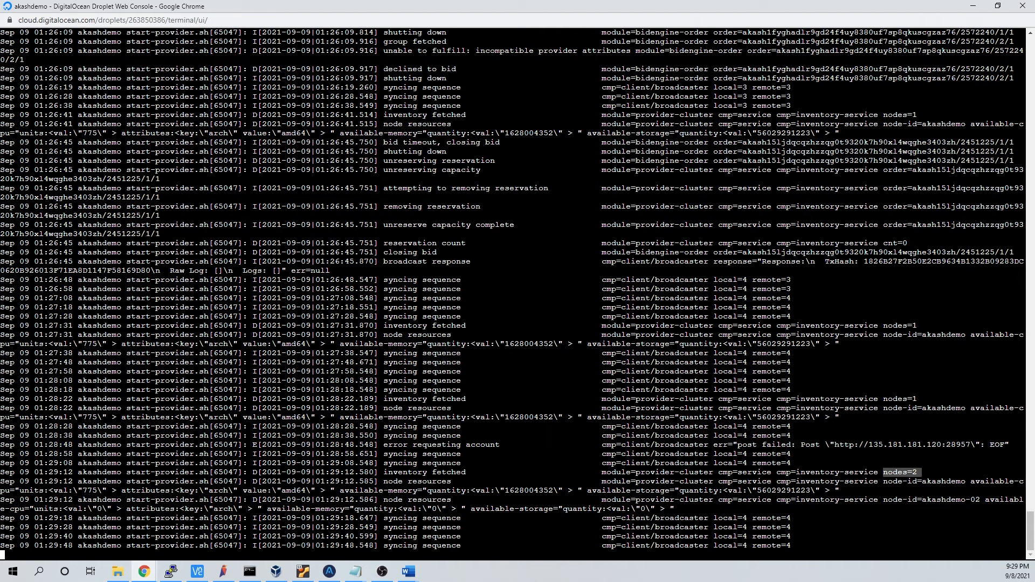
scroll(down, 3)
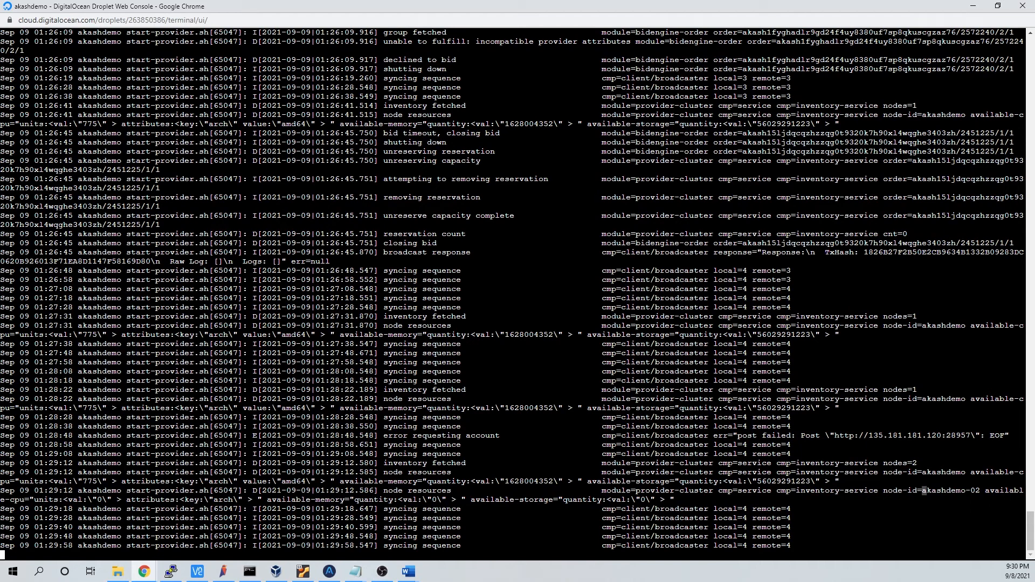
scroll(down, 3)
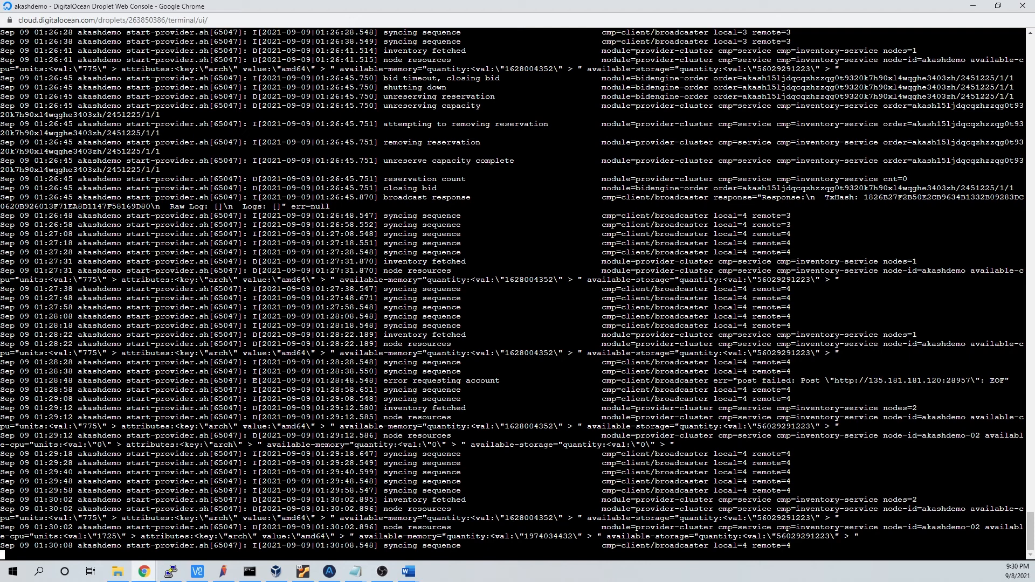
key(ctrl+c)
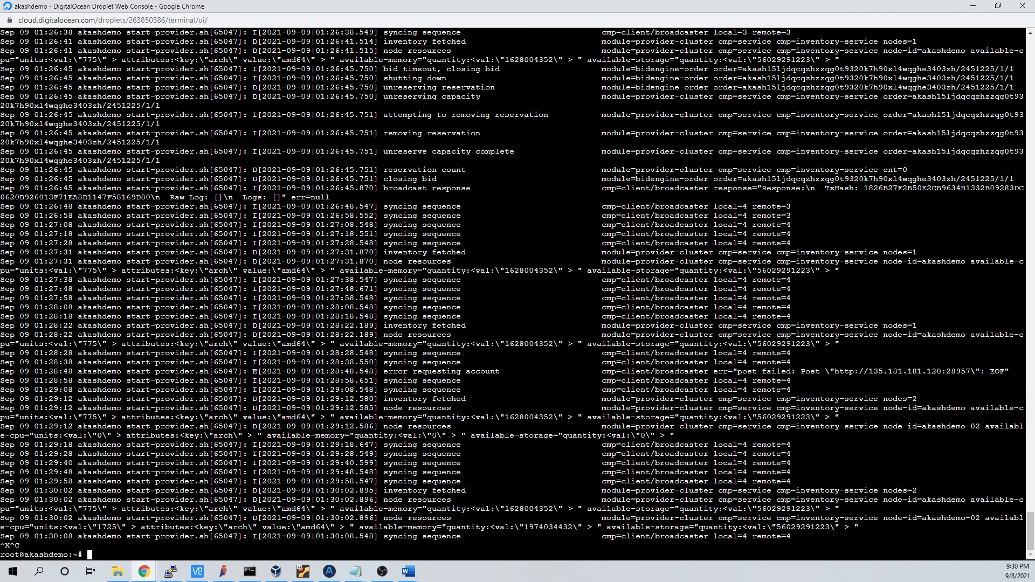